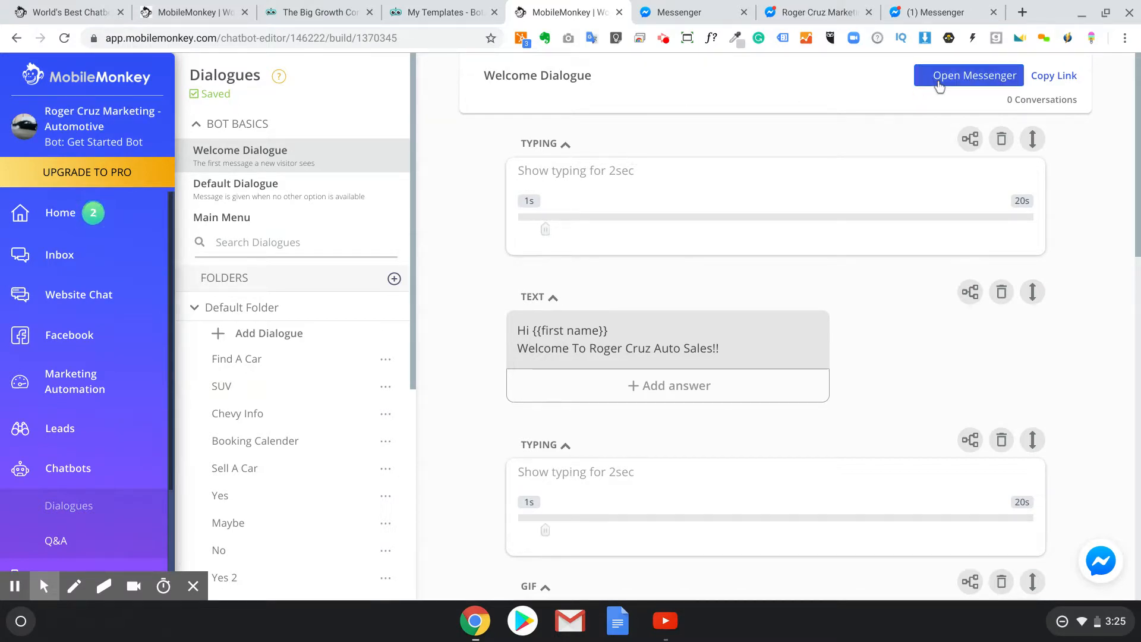
Launch the Roger Cruz Auto Sales welcome dialogue in Messenger for testing
click(975, 75)
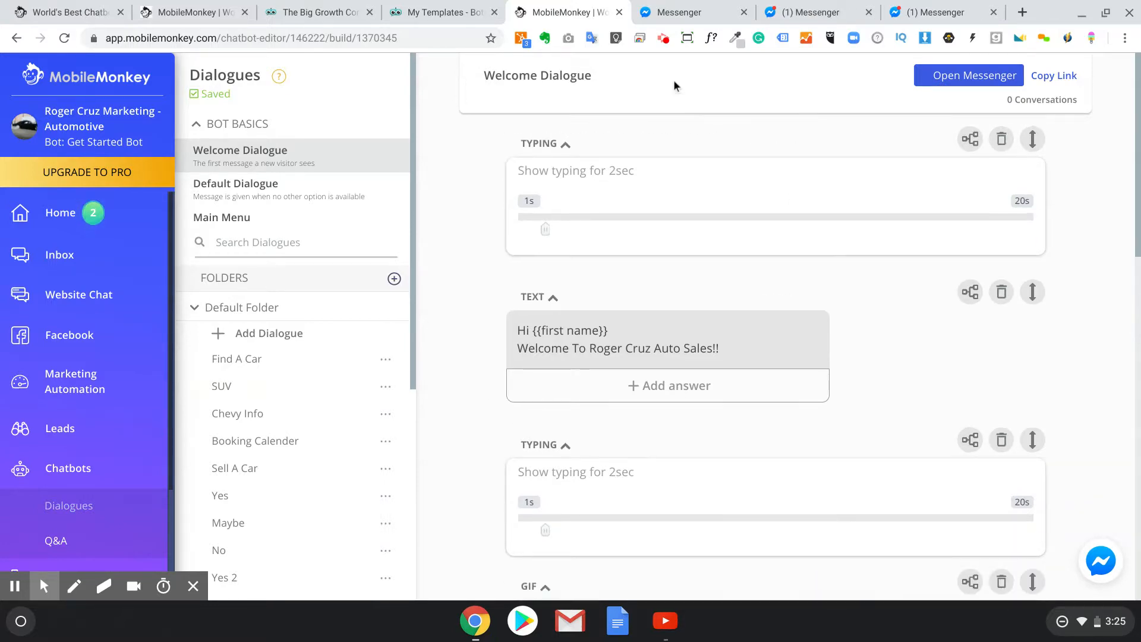
Answer the bot's greeting with the Great thanks! quick reply after Find A Car
click(973, 75)
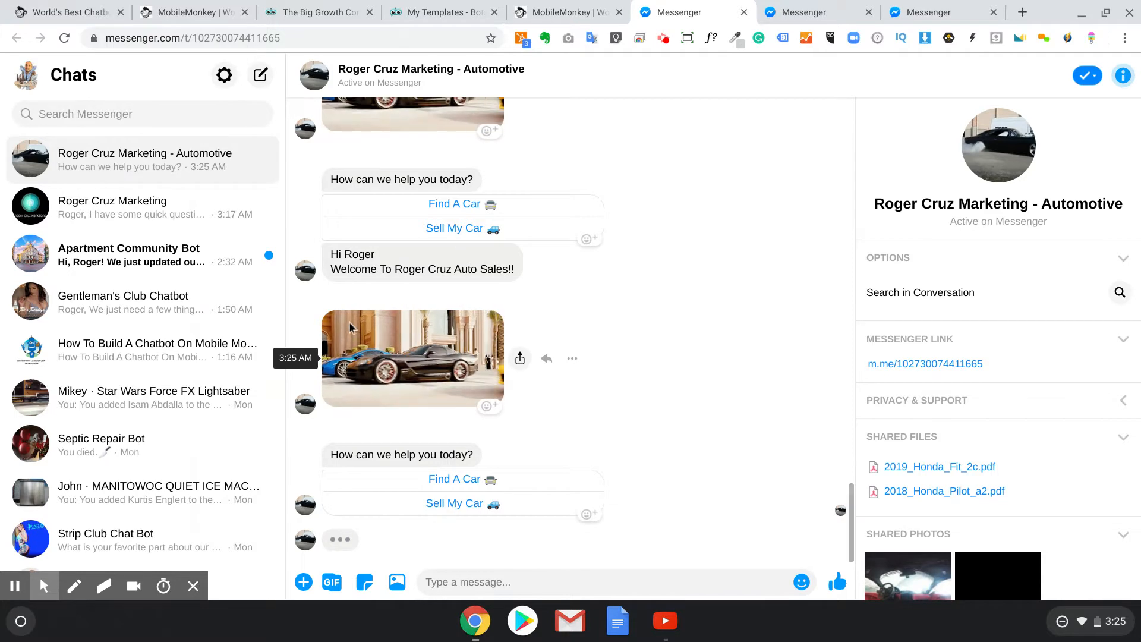
scroll(down, 3)
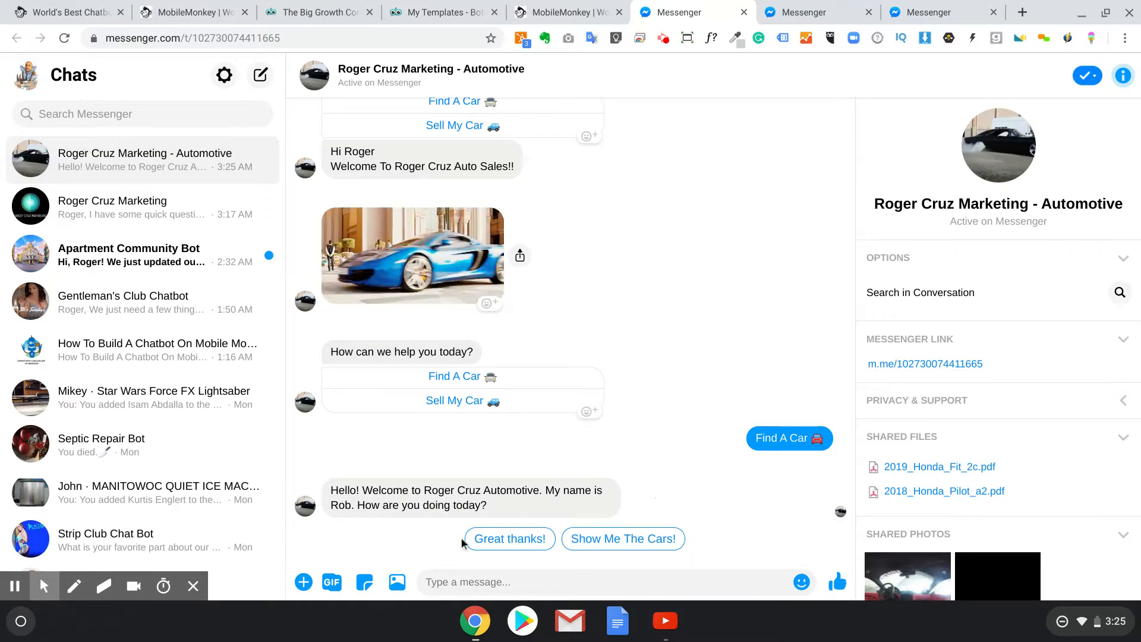
click(509, 538)
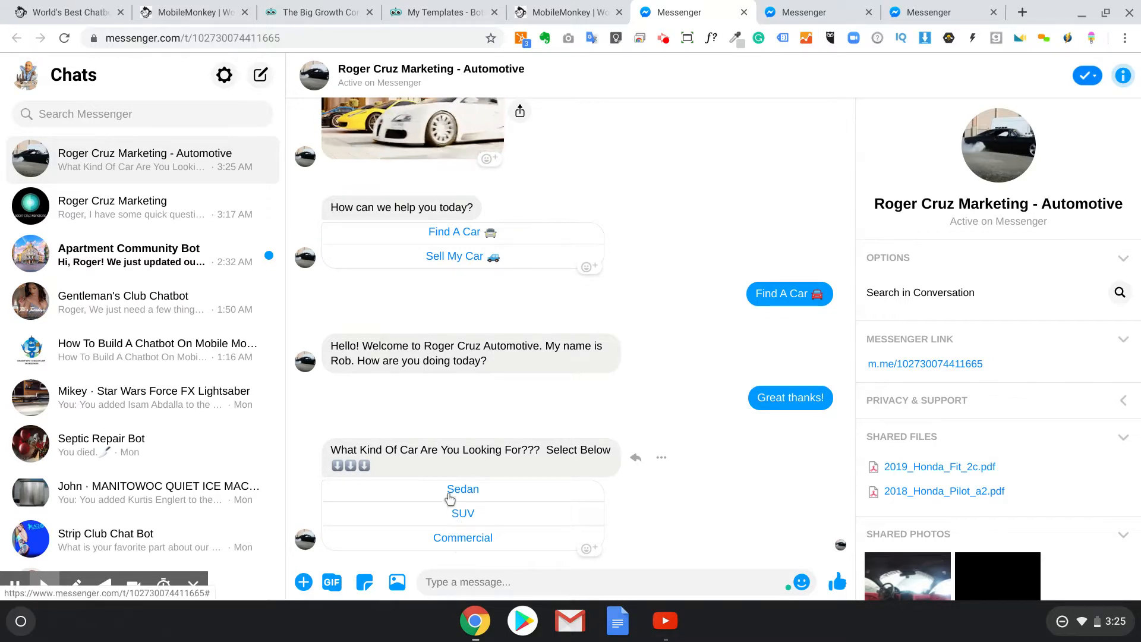
Pick Sedan and advance the carousel to the 2019 Nissan Versa Note card
click(462, 489)
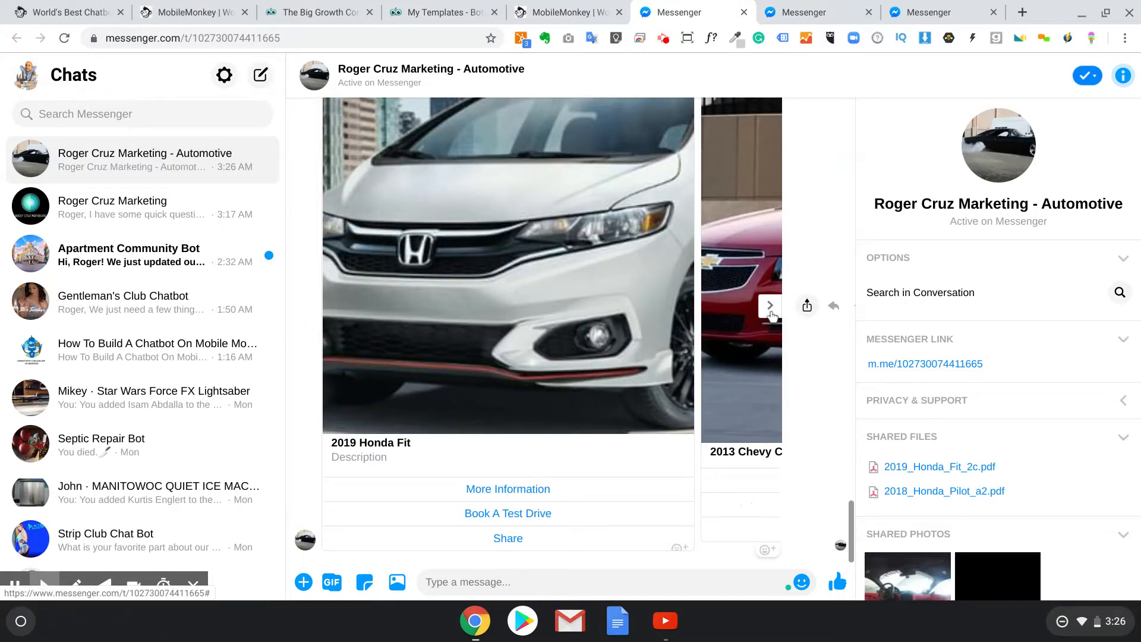
click(769, 305)
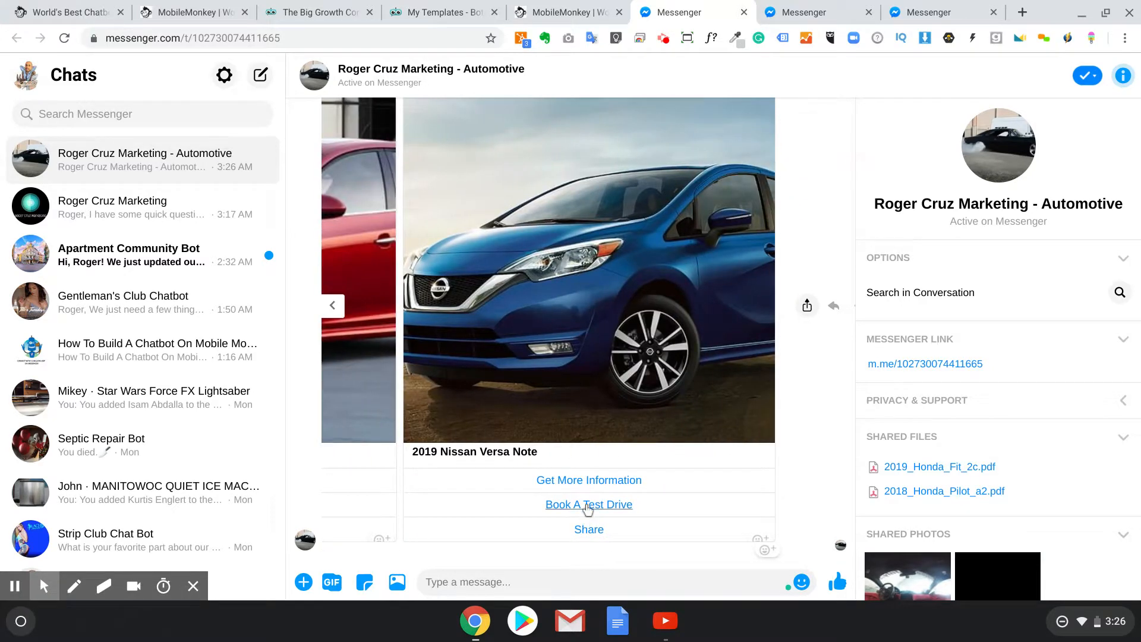
mouse_move(576, 519)
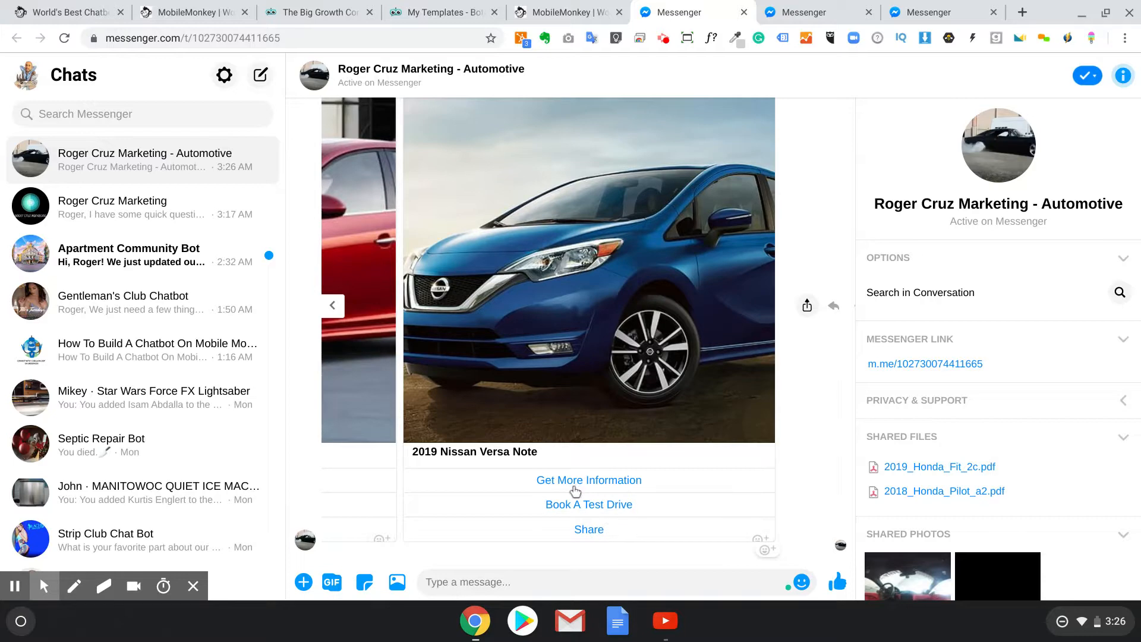
Request more information on the 2019 Nissan Versa Note, view all three photos, then ask for All Features & Specs
click(588, 479)
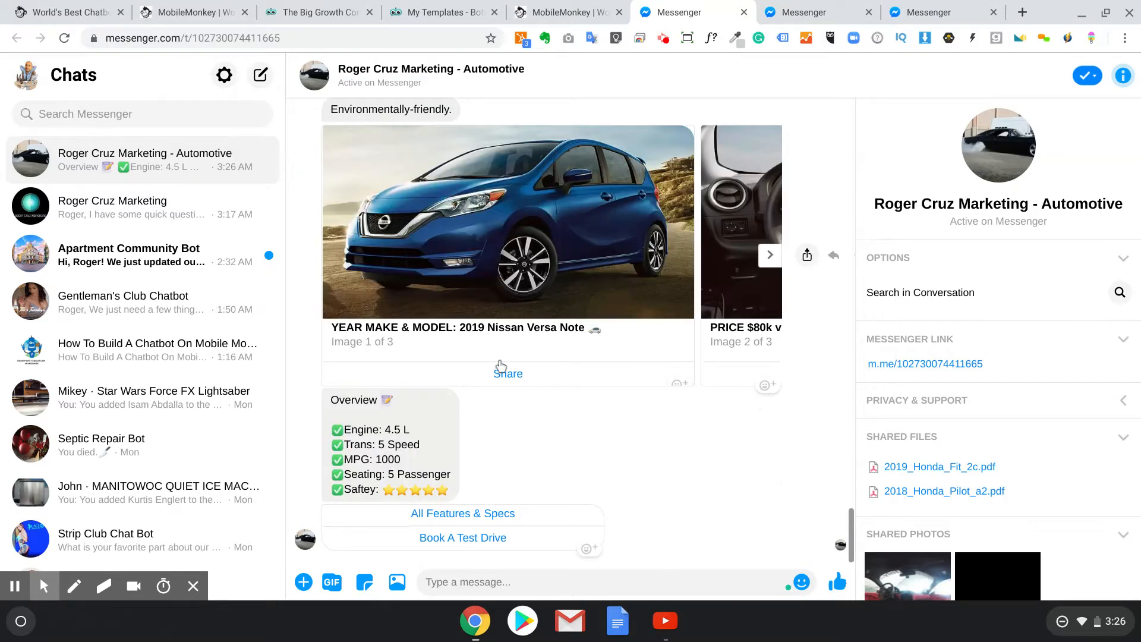
click(769, 255)
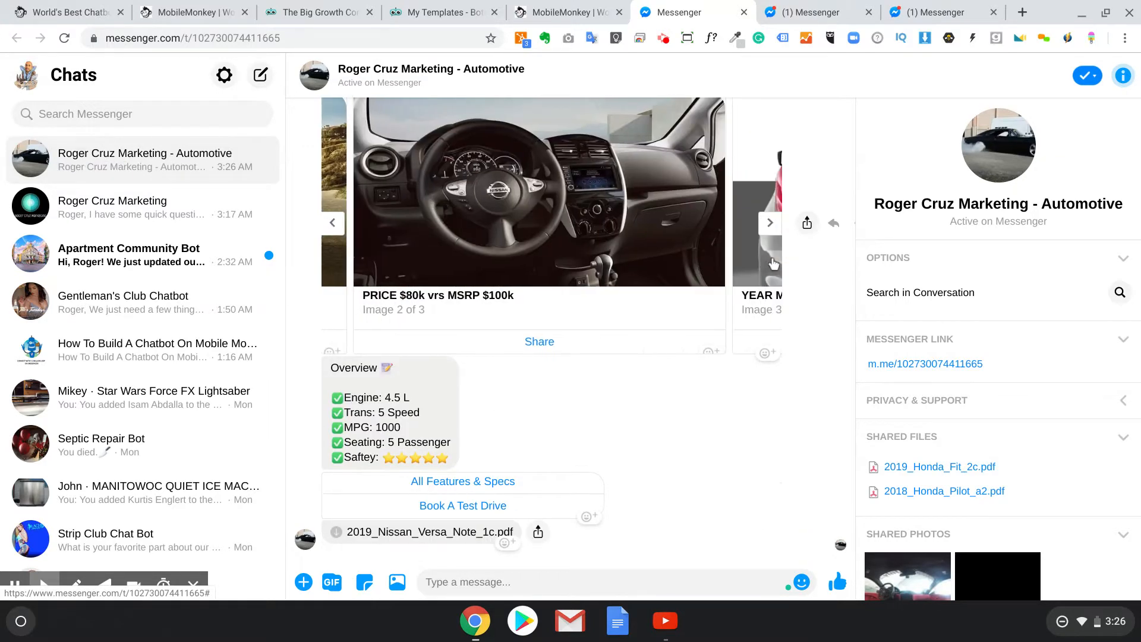
click(768, 222)
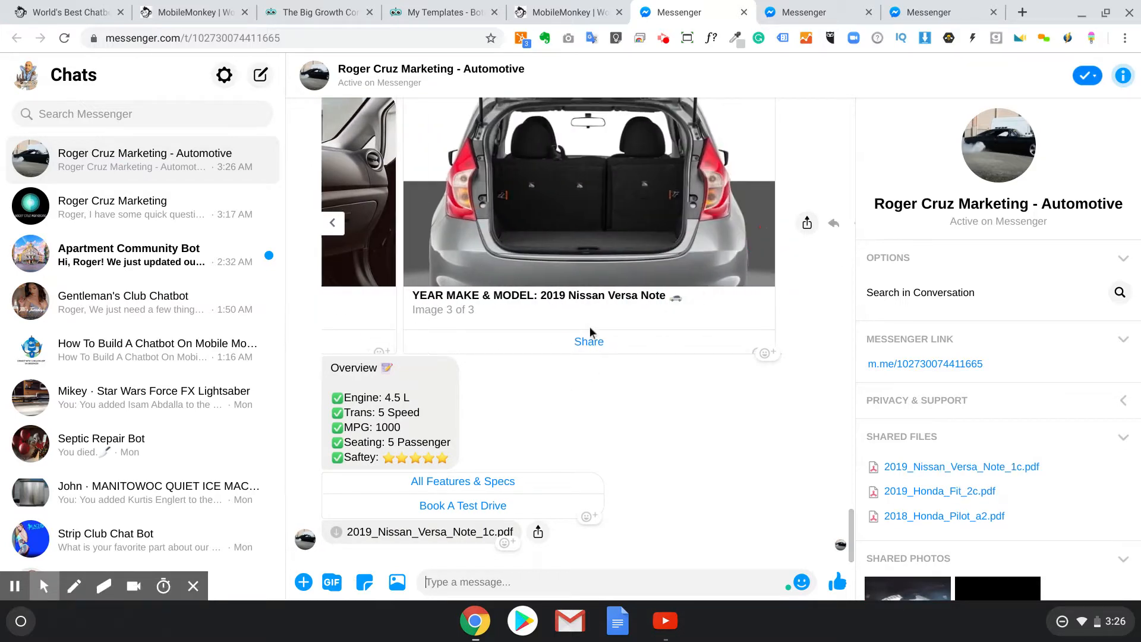
mouse_move(652, 183)
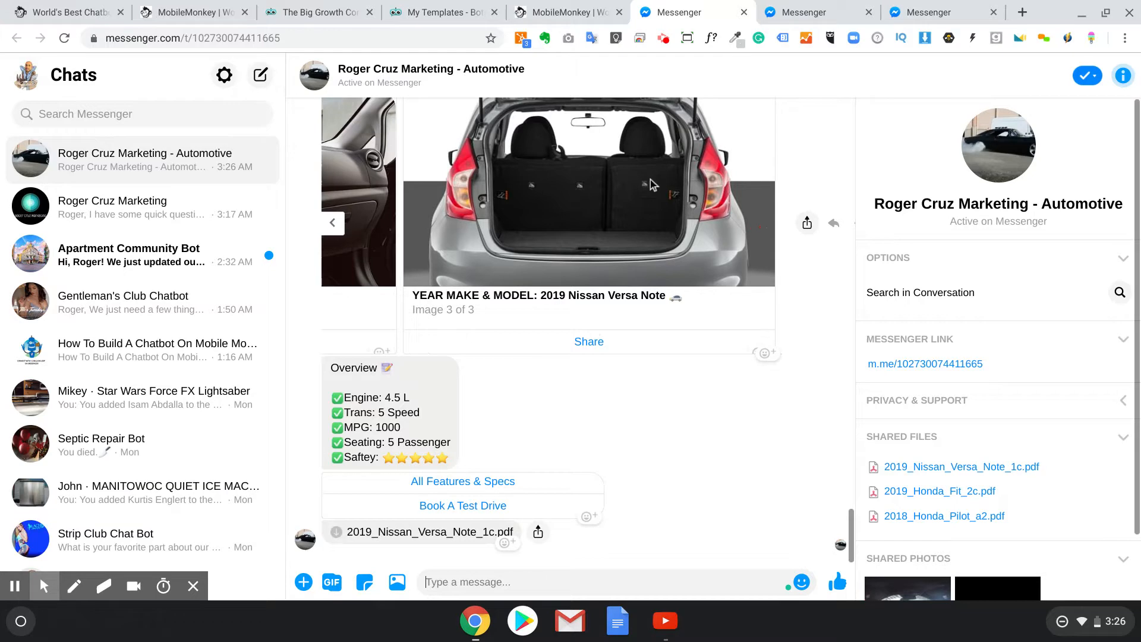
mouse_move(455, 228)
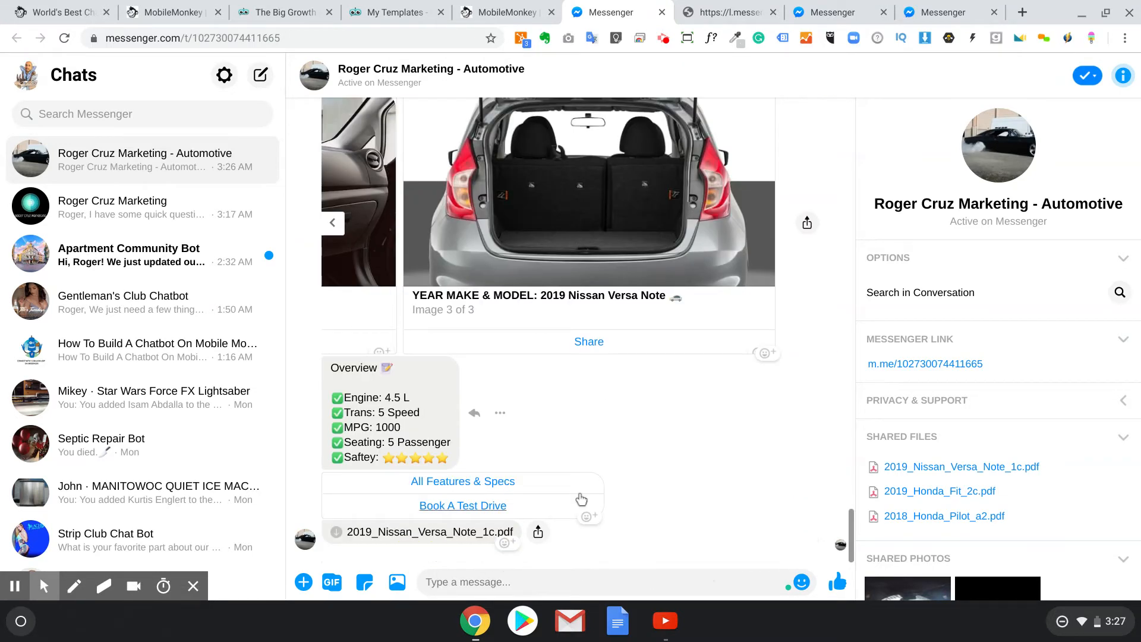
click(463, 444)
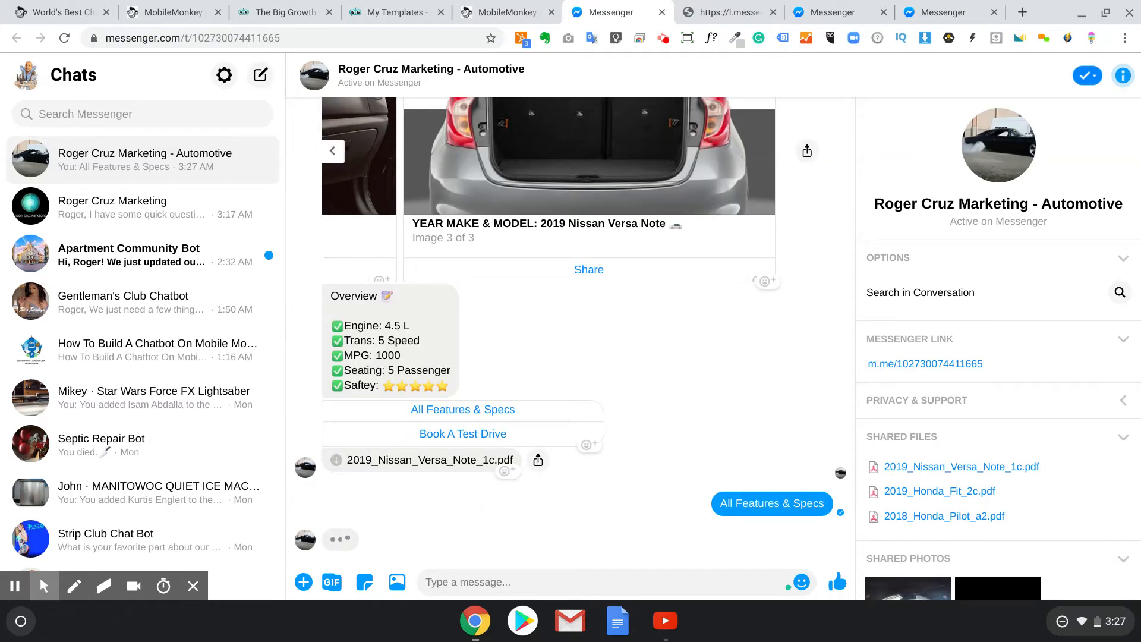
Scroll the conversation to read the bot's Visit Website recommendation
scroll(down, 3)
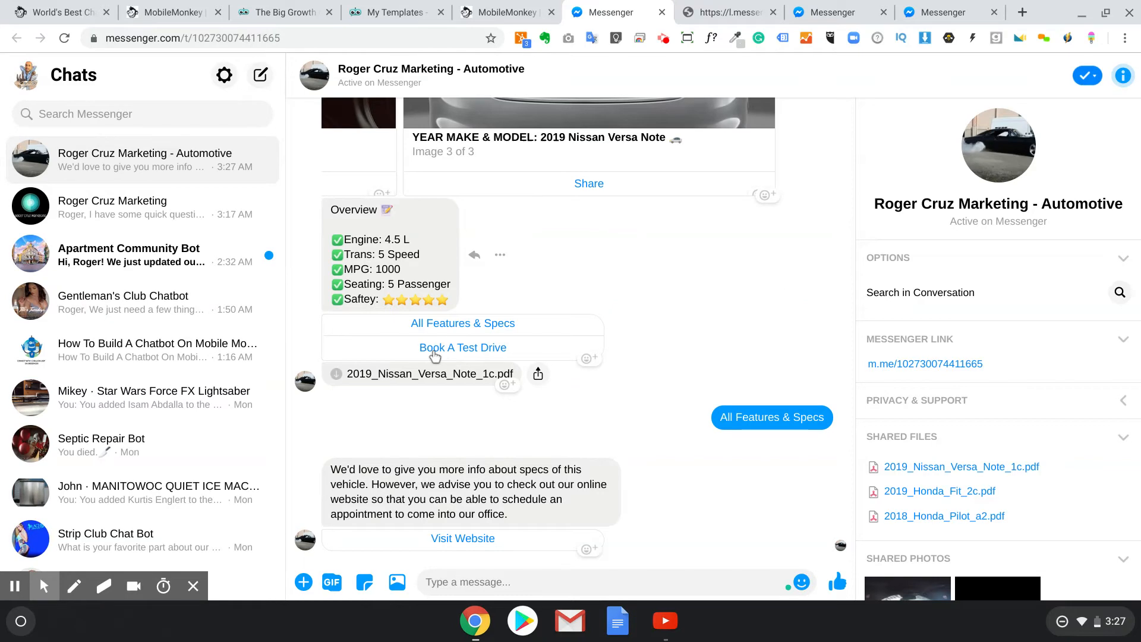
mouse_move(470, 332)
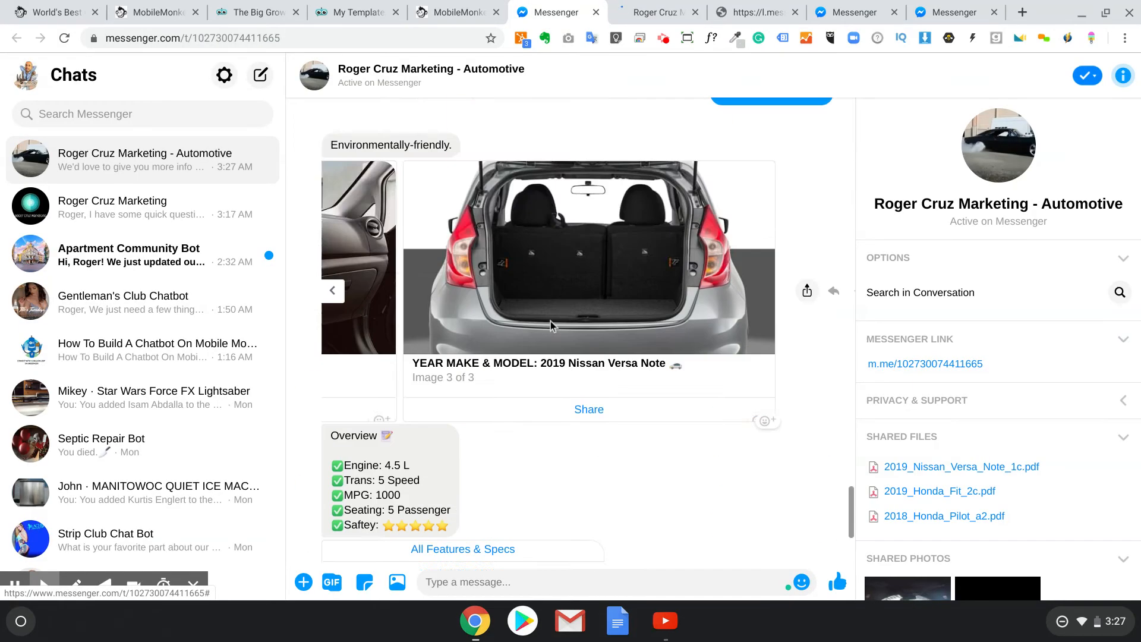
scroll(down, 3)
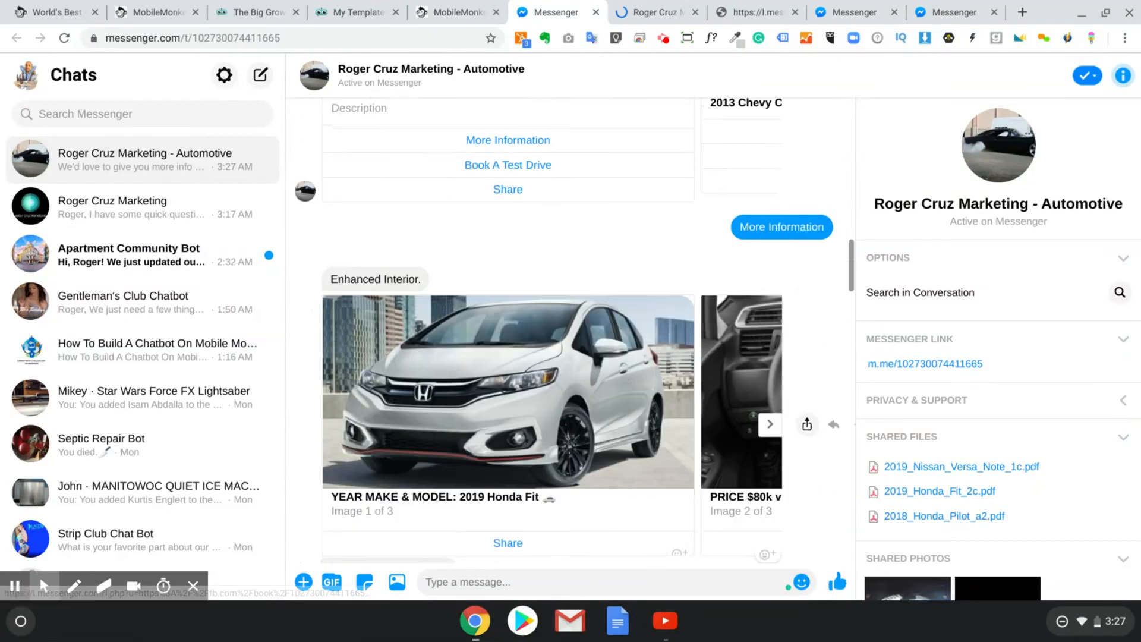